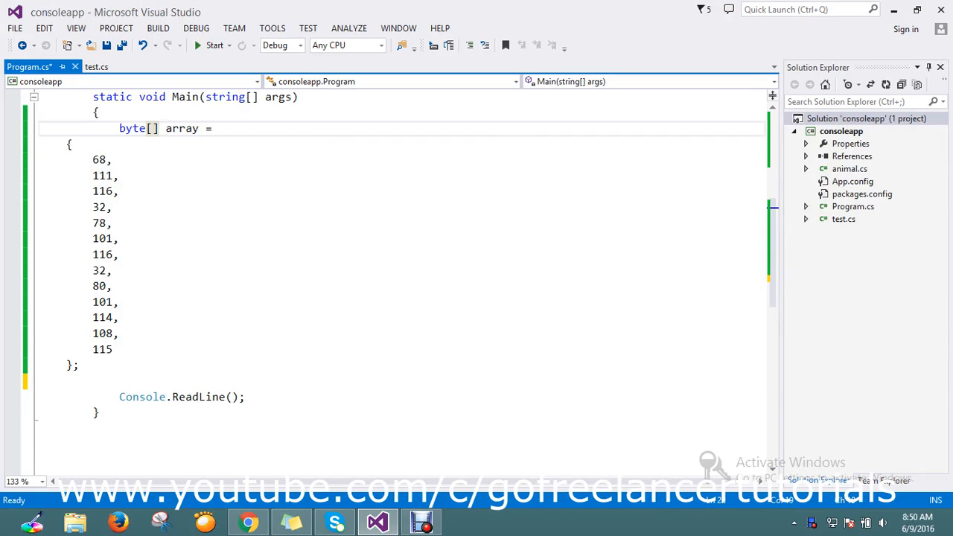
Begin a Stream line above Console.ReadLine and confirm using System.IO is among the directives.
click(75, 365)
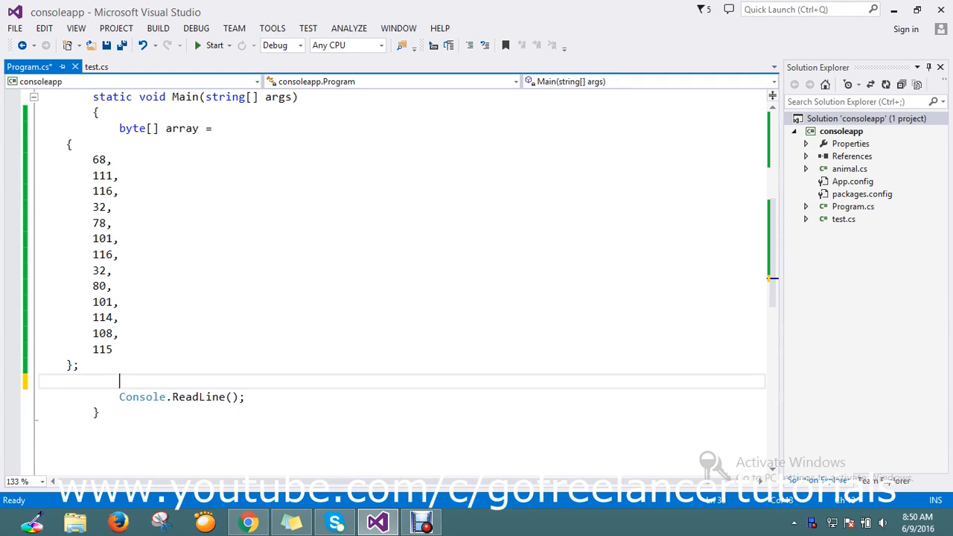
text(str)
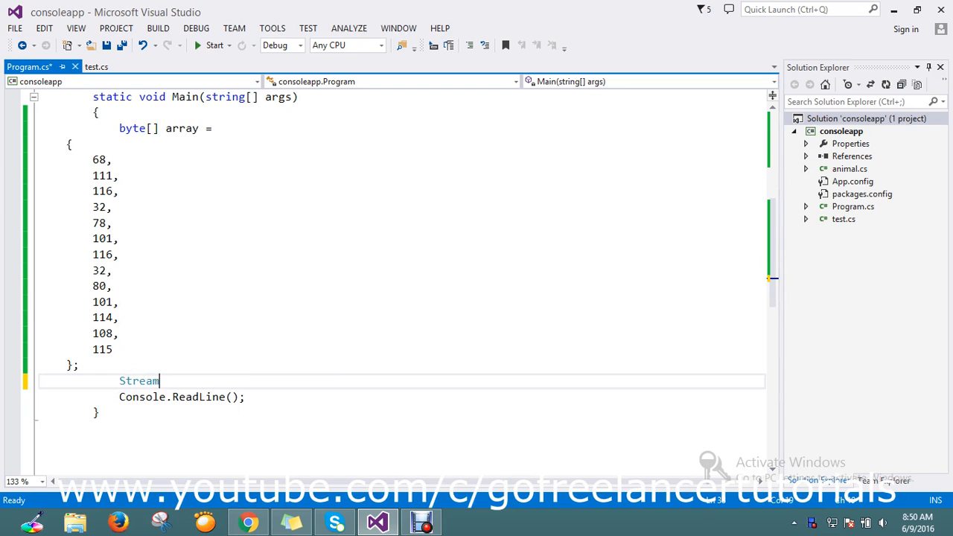
scroll(up, 3)
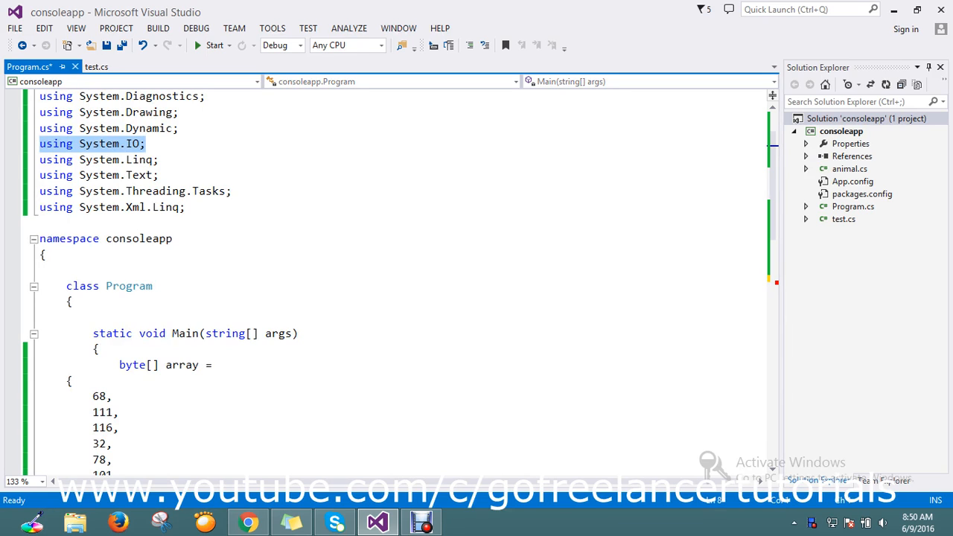
scroll(down, 3)
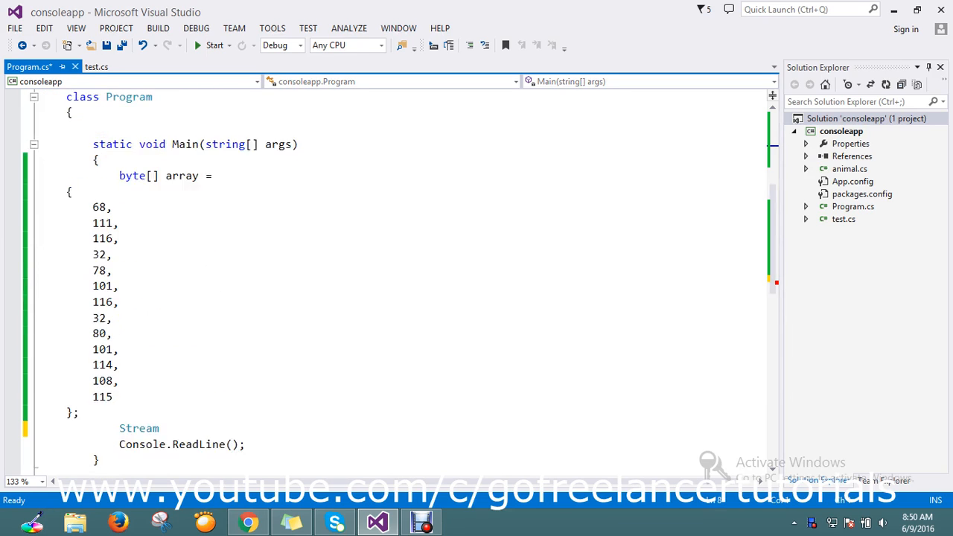
scroll(down, 3)
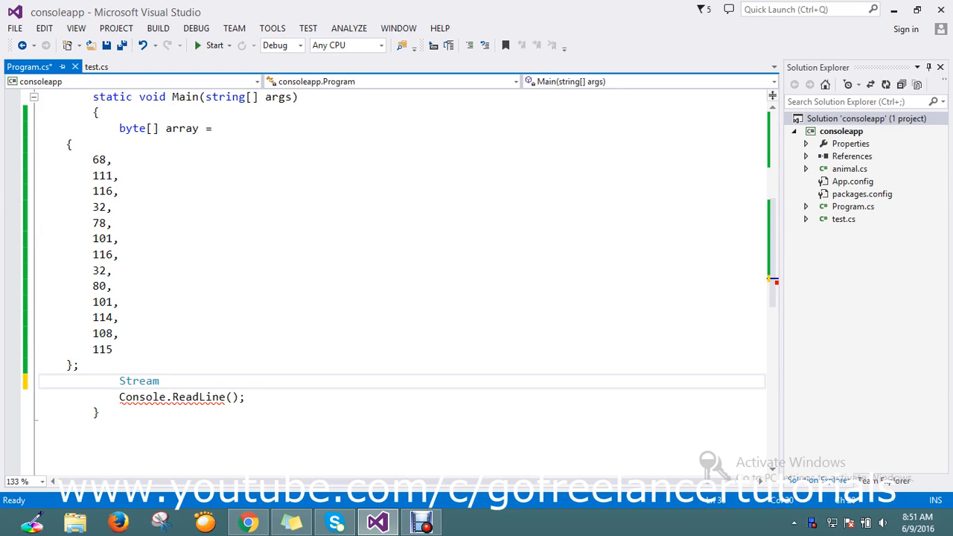
Complete Stream stream = new MemoryStream(array); and save Program.cs.
text(str)
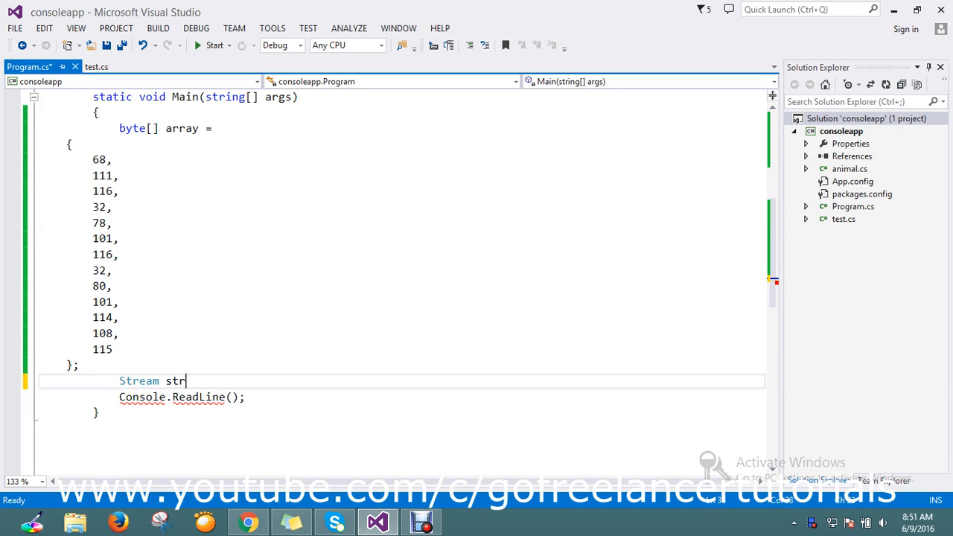
text(ea)
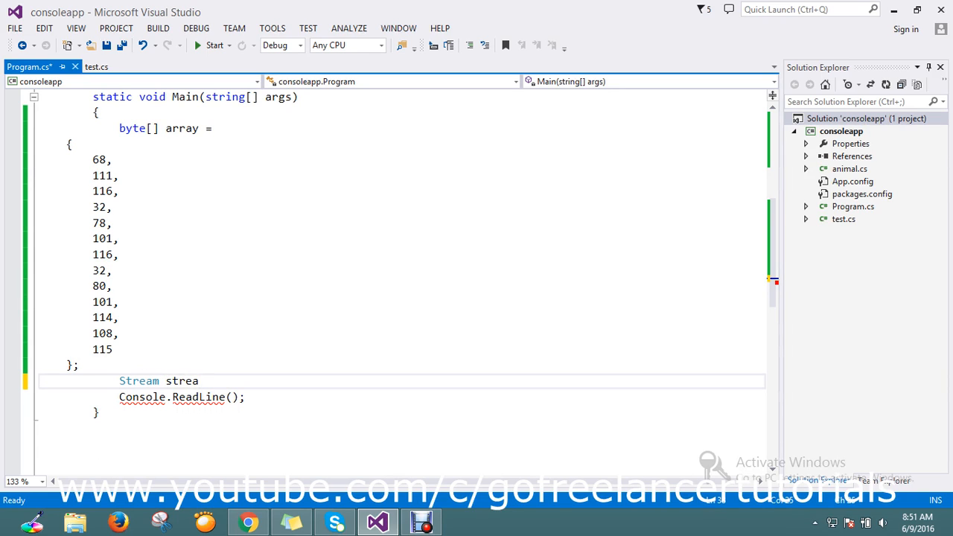
text(m=ne)
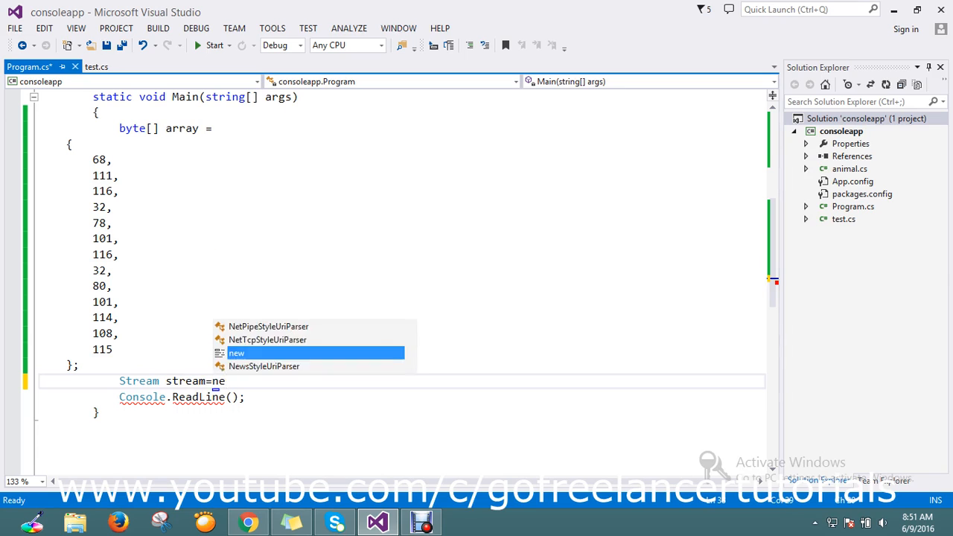
text(moryStream)
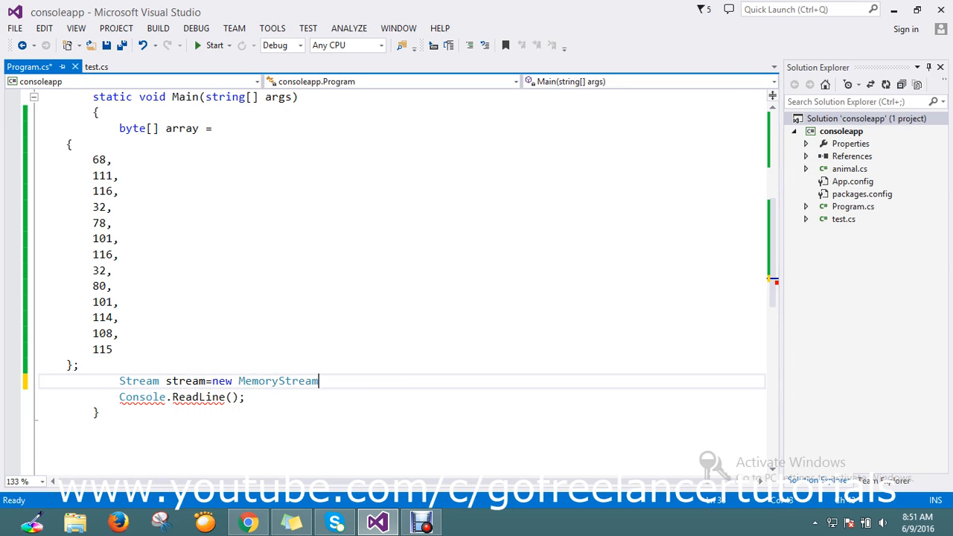
text(()
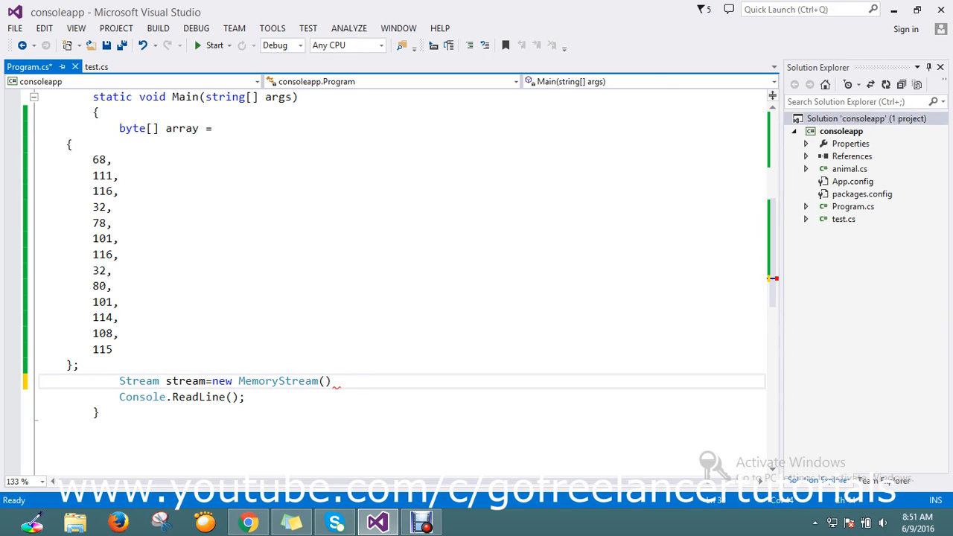
text(array);)
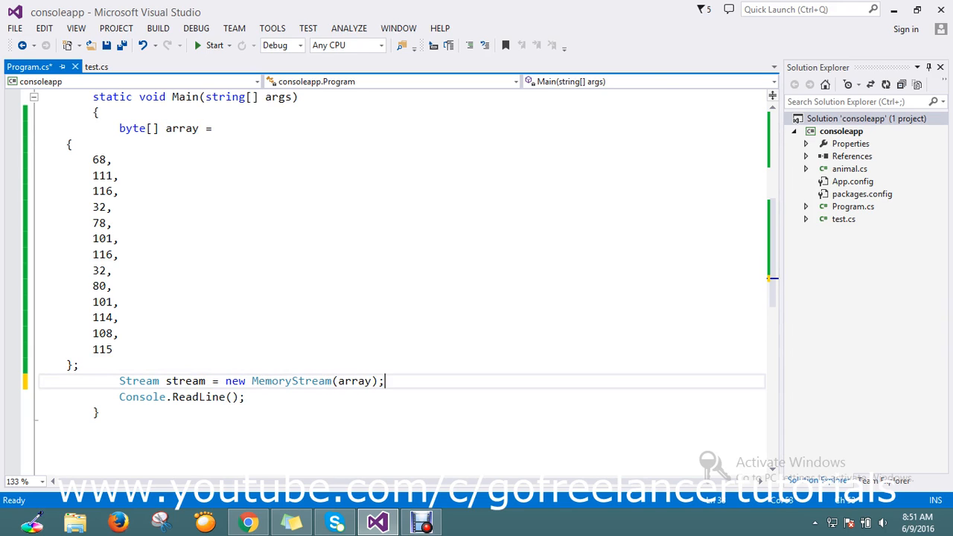
key(ctrl+s)
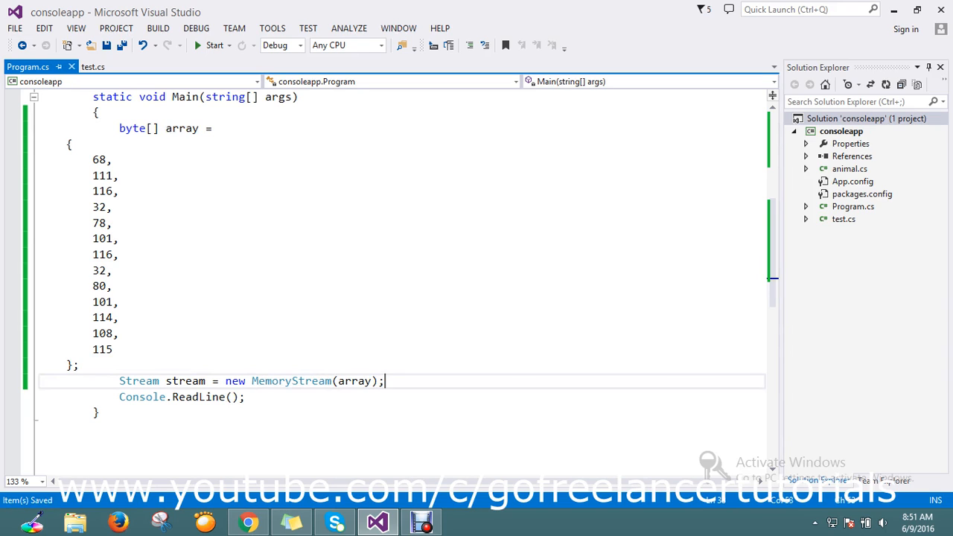
double_click(185, 382)
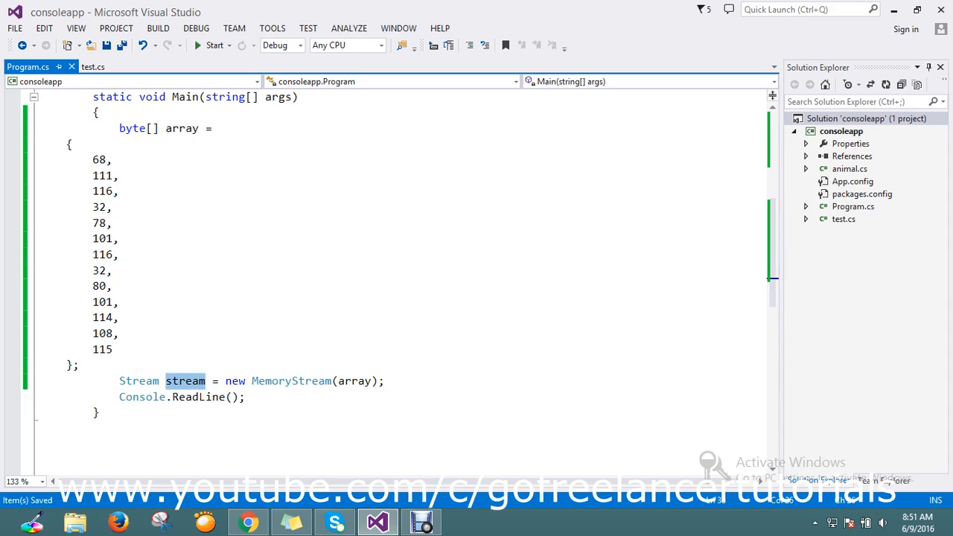
Set a breakpoint on the MemoryStream statement, start debugging with F5 and step past it.
click(12, 382)
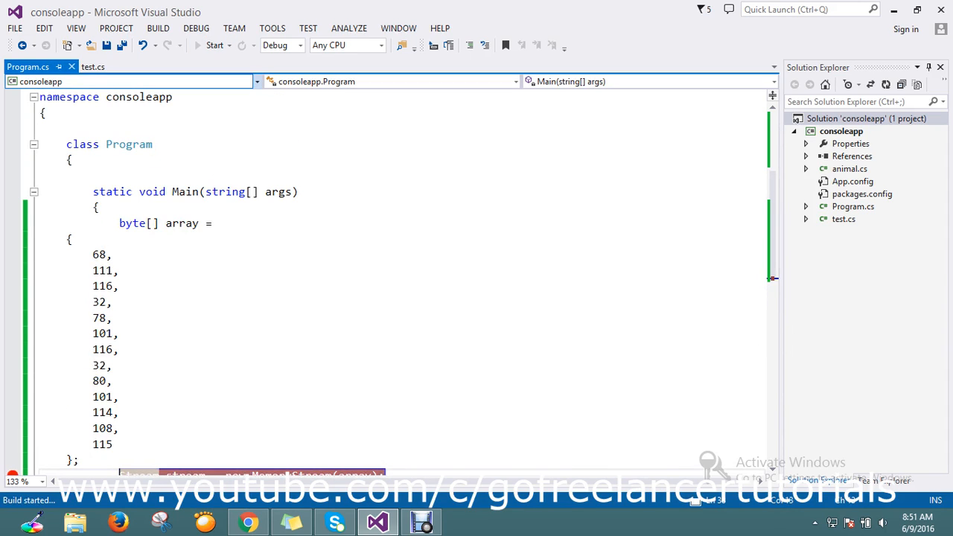
click(214, 45)
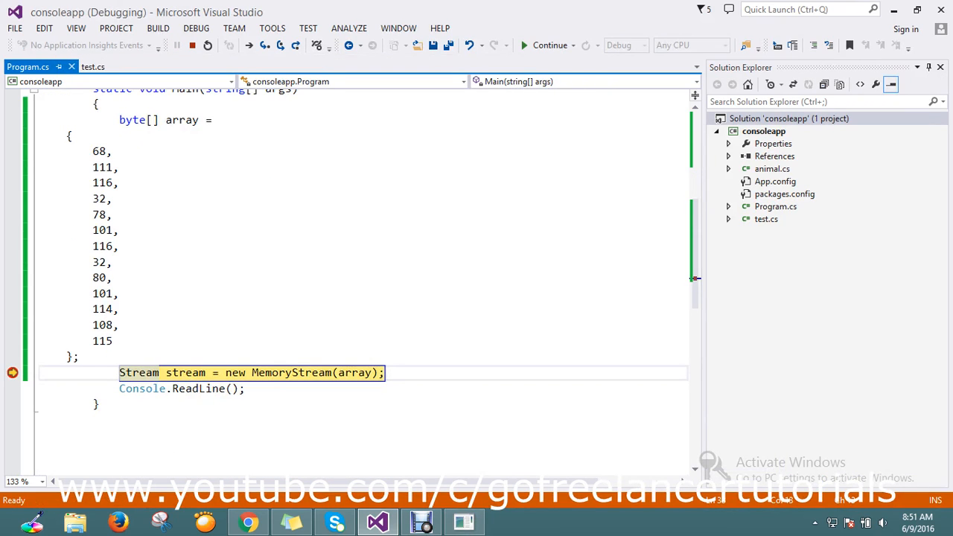
click(265, 45)
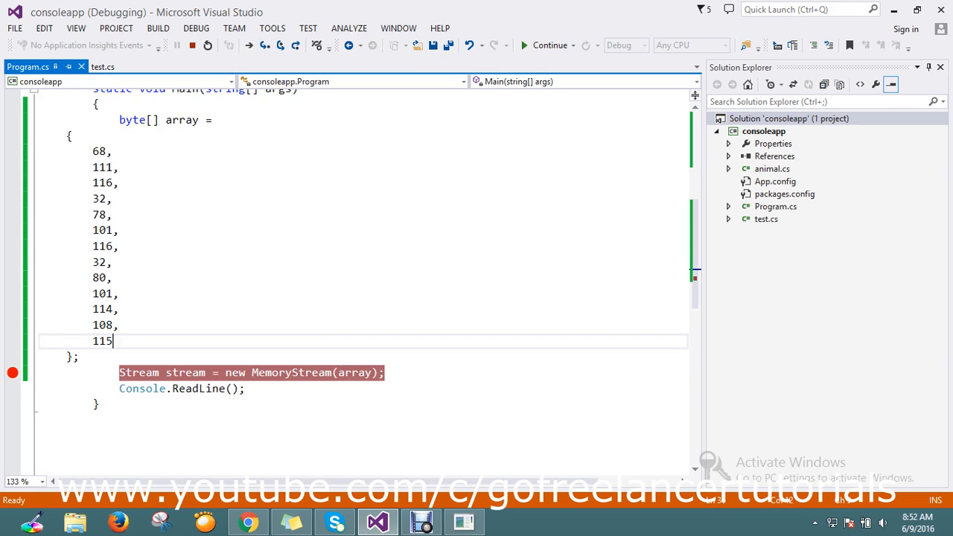
Stop debugging, then highlight the Stream type and stream variable names in the code.
click(525, 45)
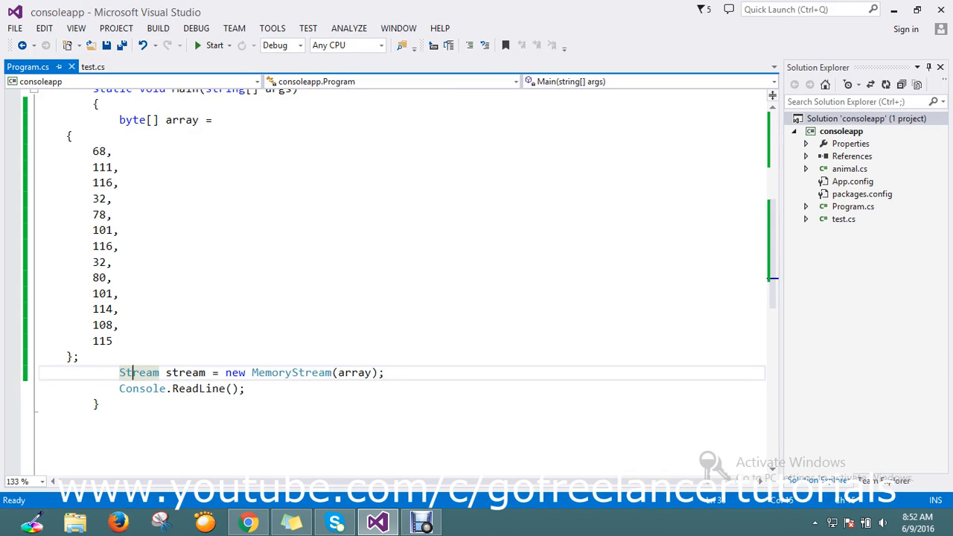
double_click(235, 373)
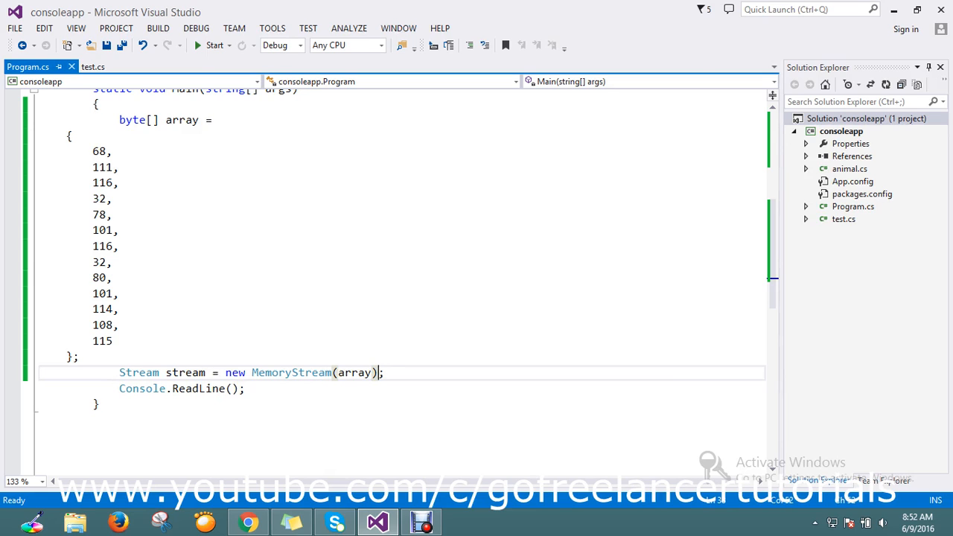
double_click(185, 372)
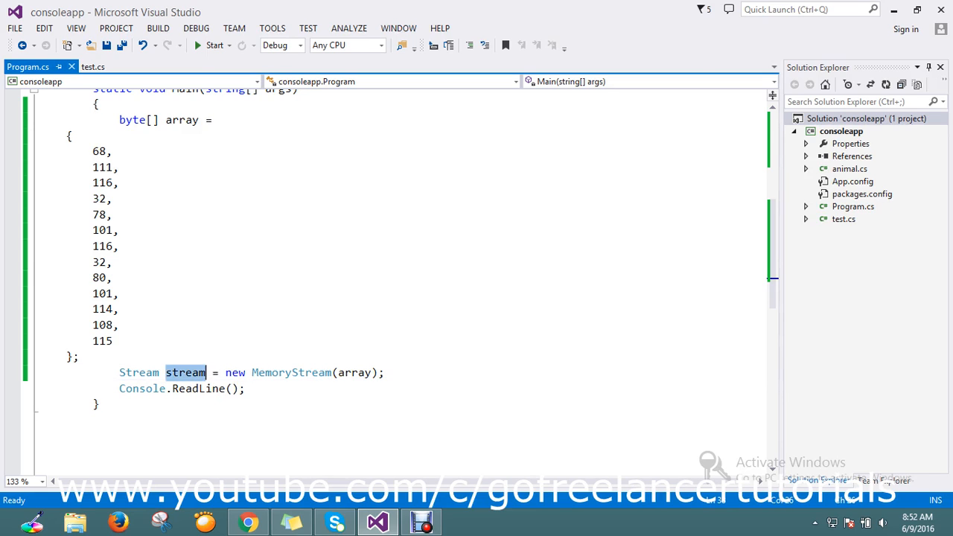